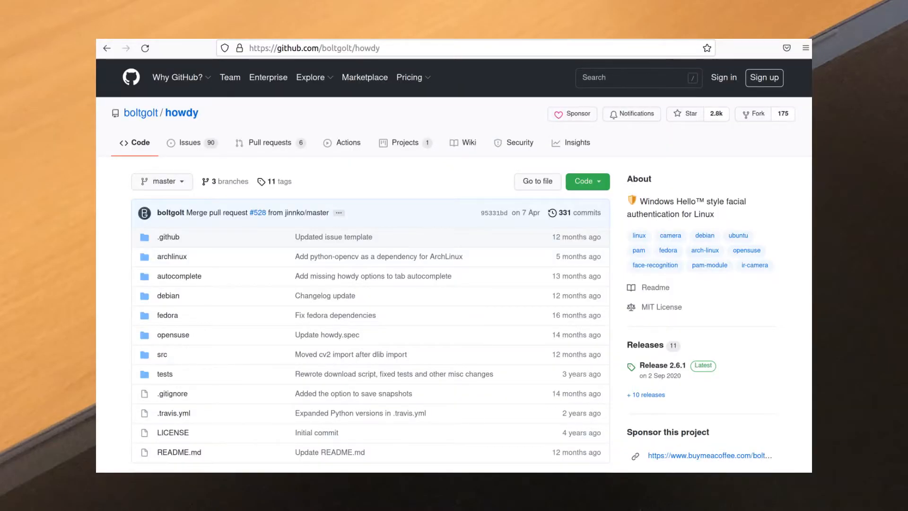
# Step: Run 'sudo howdy add' in Tilix to capture a face model for login
pyautogui.scroll(-3)
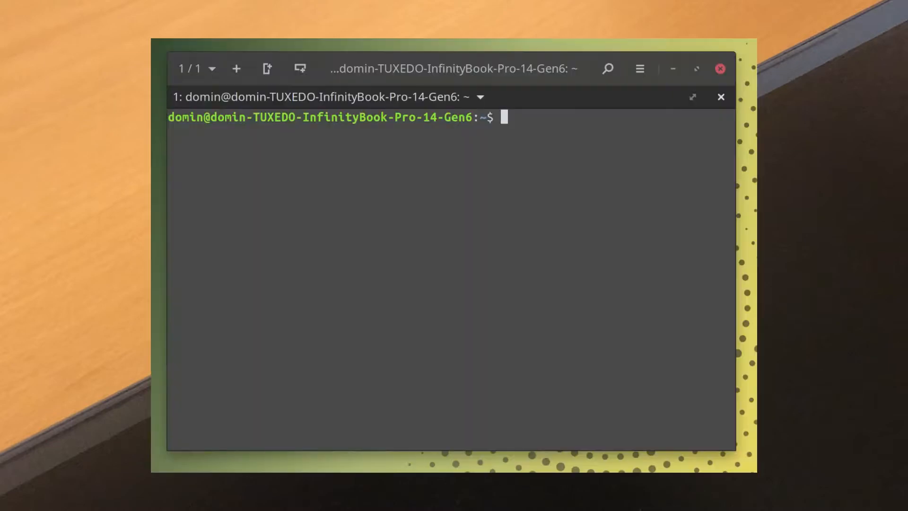
pyautogui.write('sudo howdy add')
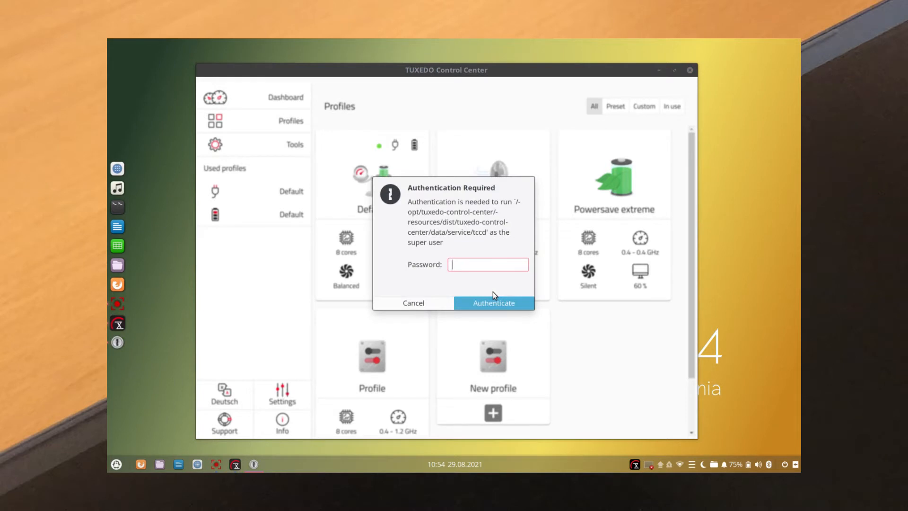
# Step: Submit the super user password in the Authentication Required dialog
pyautogui.click(493, 302)
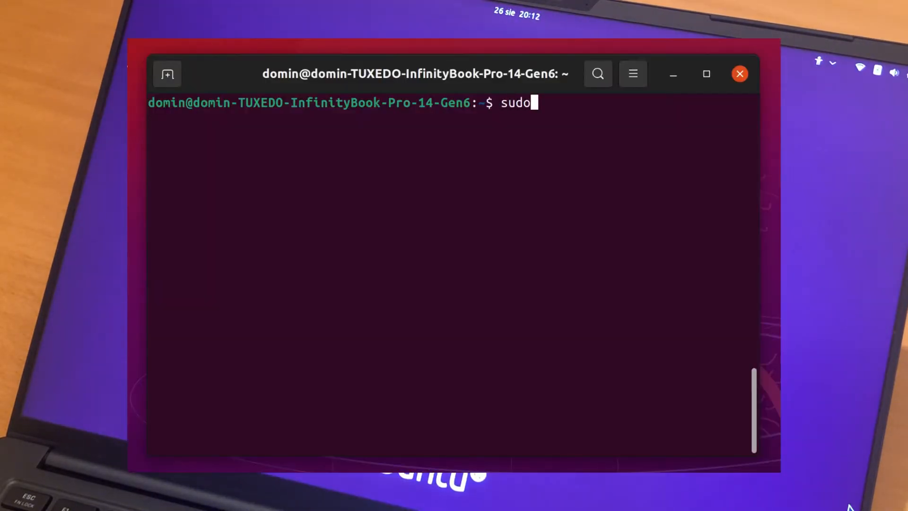
# Step: Open /etc/default/grub in nano and add i915.enable_psr=0 to the default kernel options
pyautogui.write('nano /etc/')
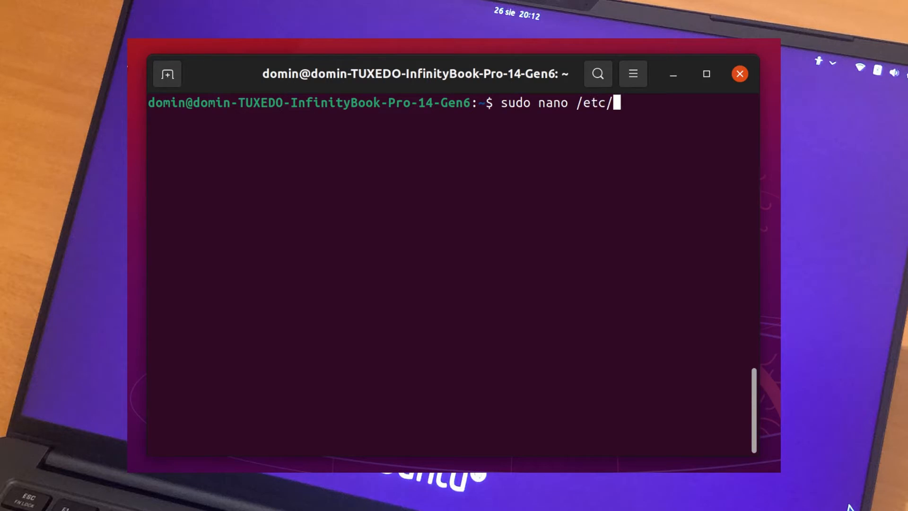
pyautogui.write('default/g')
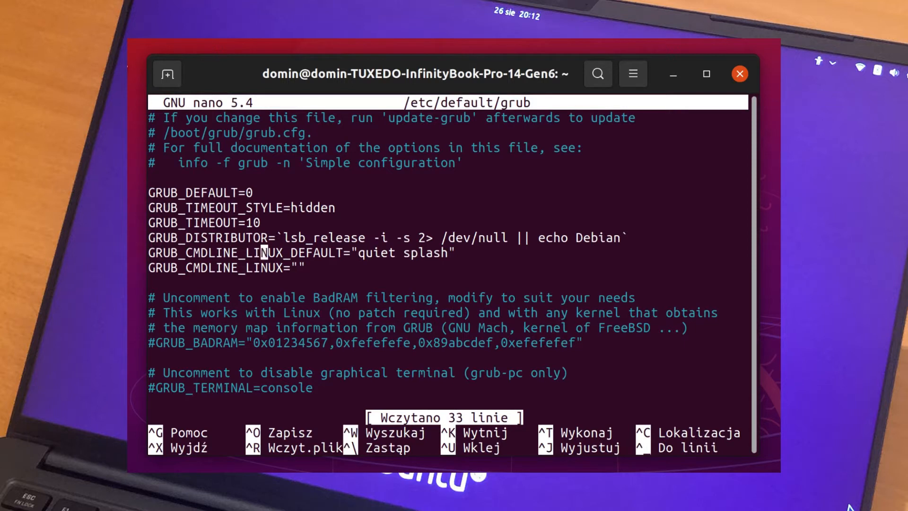
pyautogui.write('i9')
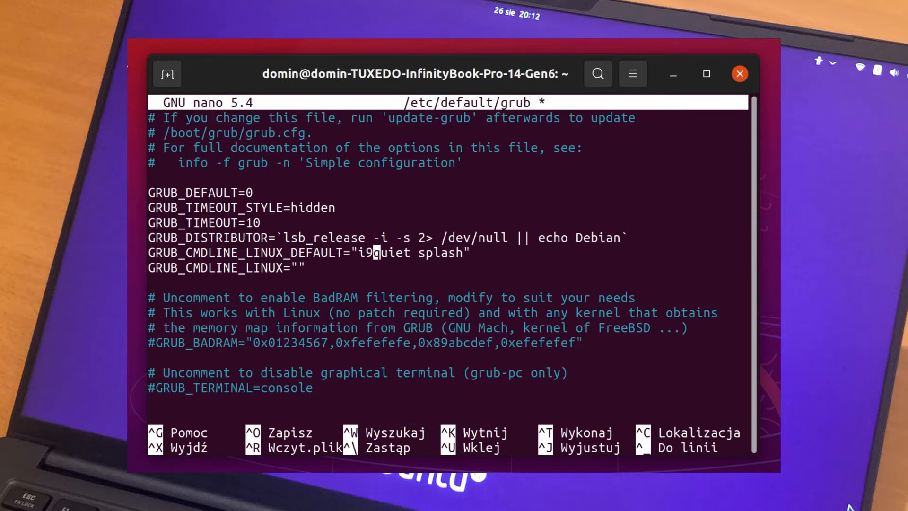
pyautogui.write('15.enable')
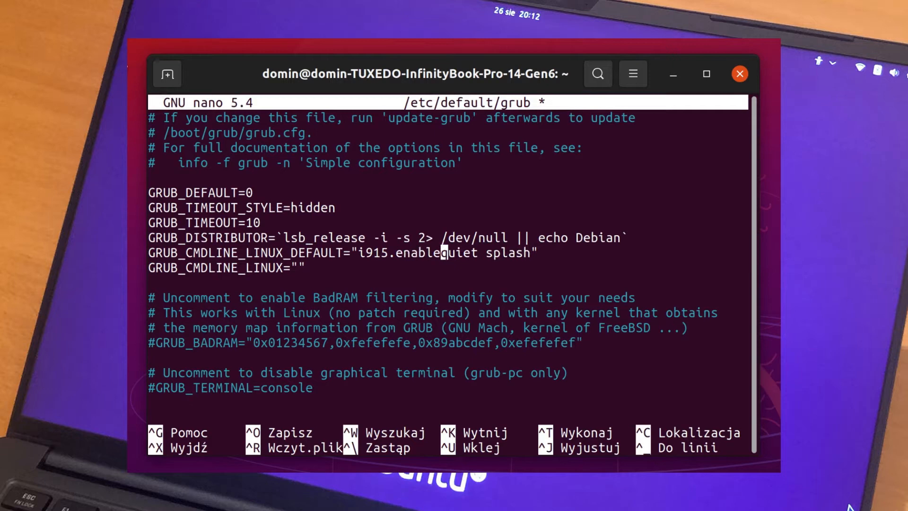
pyautogui.write('_psr=0')
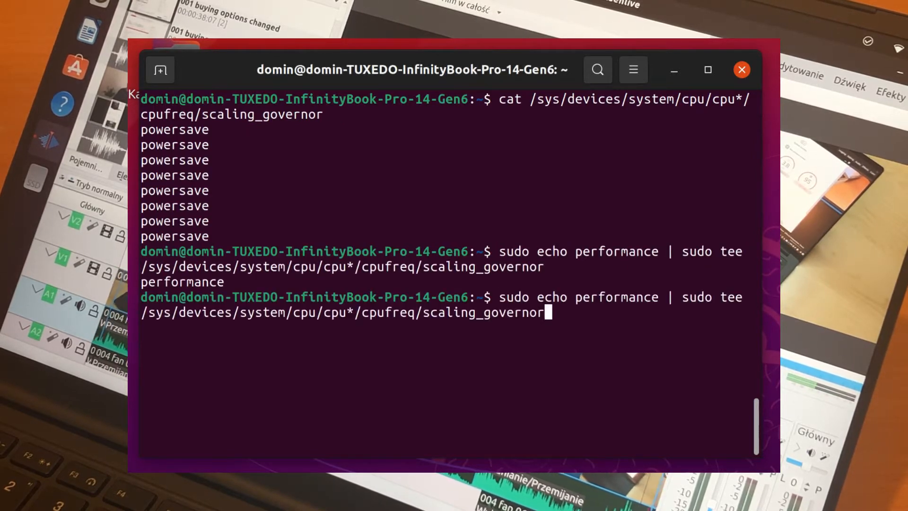
# Step: Run the tee command setting every CPU's scaling governor to performance
pyautogui.press('Return')
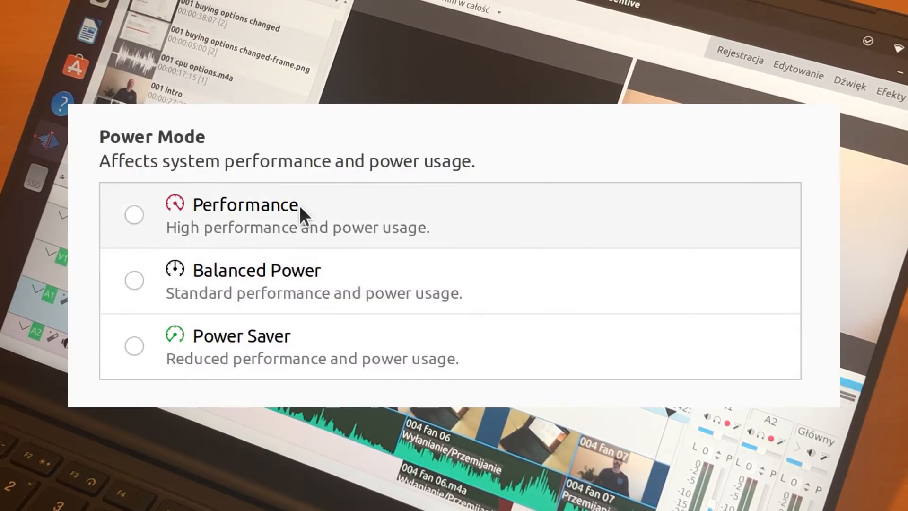
pyautogui.click(134, 280)
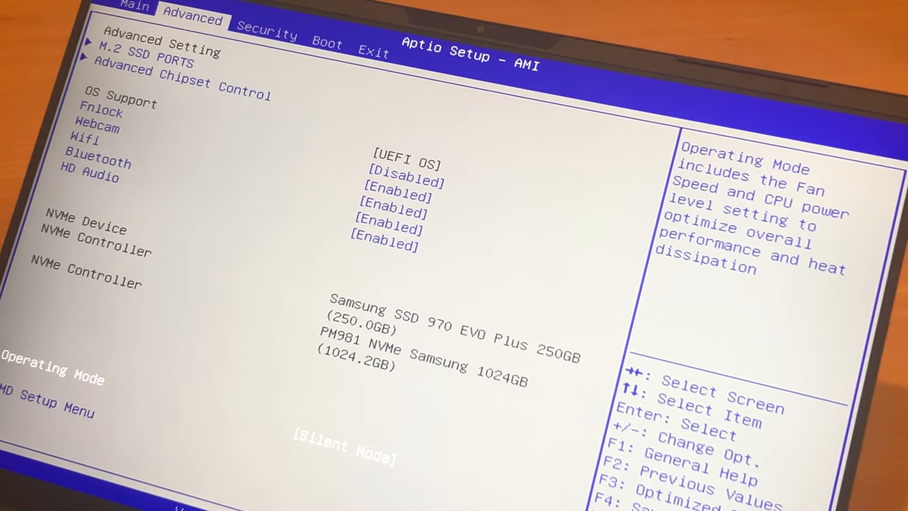
pyautogui.click(373, 50)
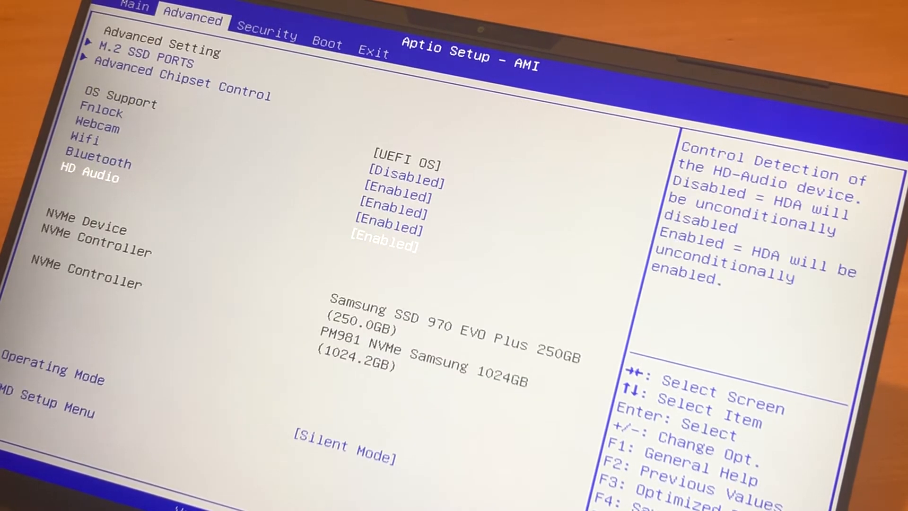
pyautogui.click(343, 454)
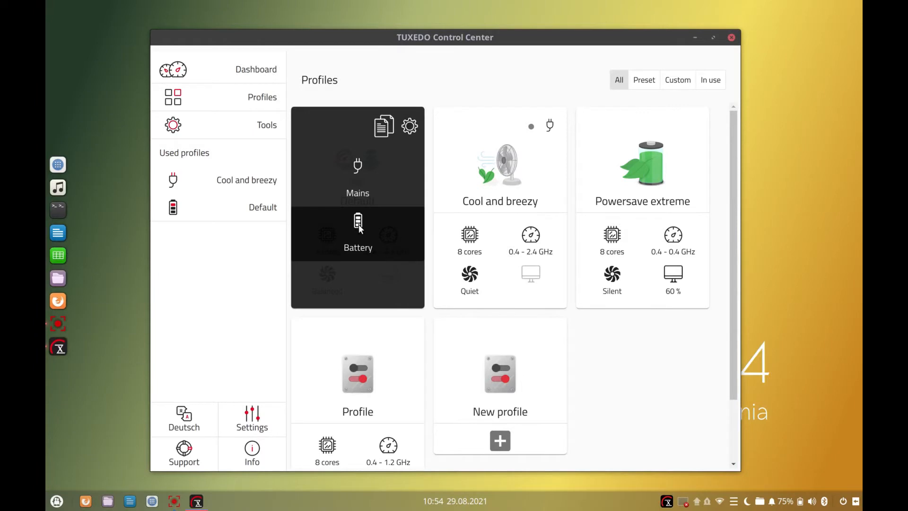
pyautogui.moveTo(380, 232)
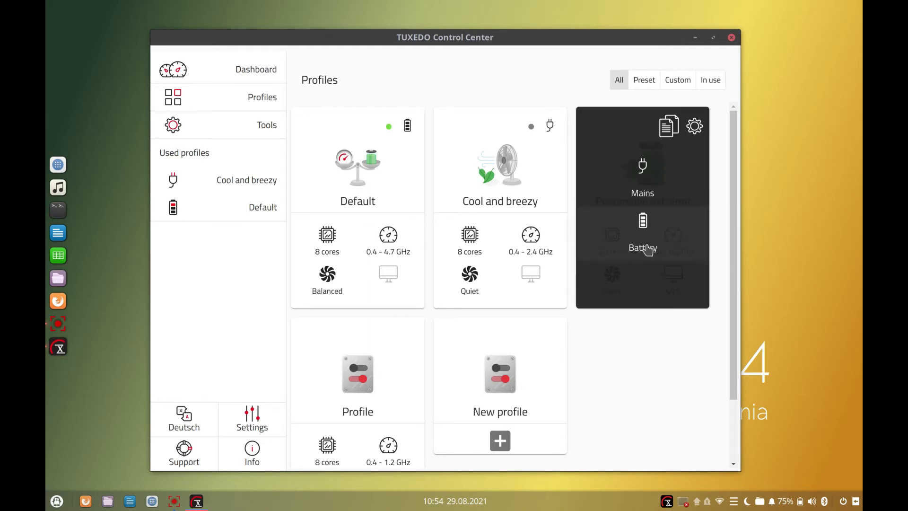
# Step: Assign Powersave extreme as the battery profile and focus the password prompt
pyautogui.click(642, 236)
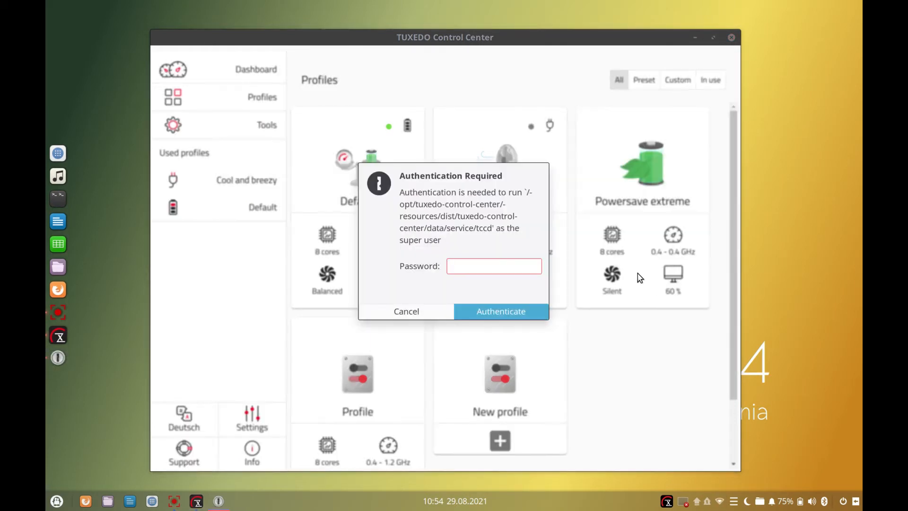
pyautogui.click(493, 266)
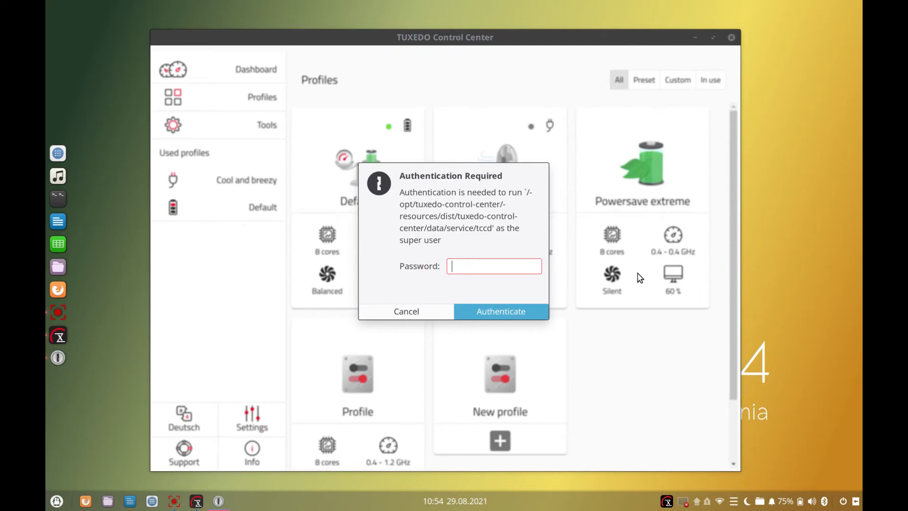